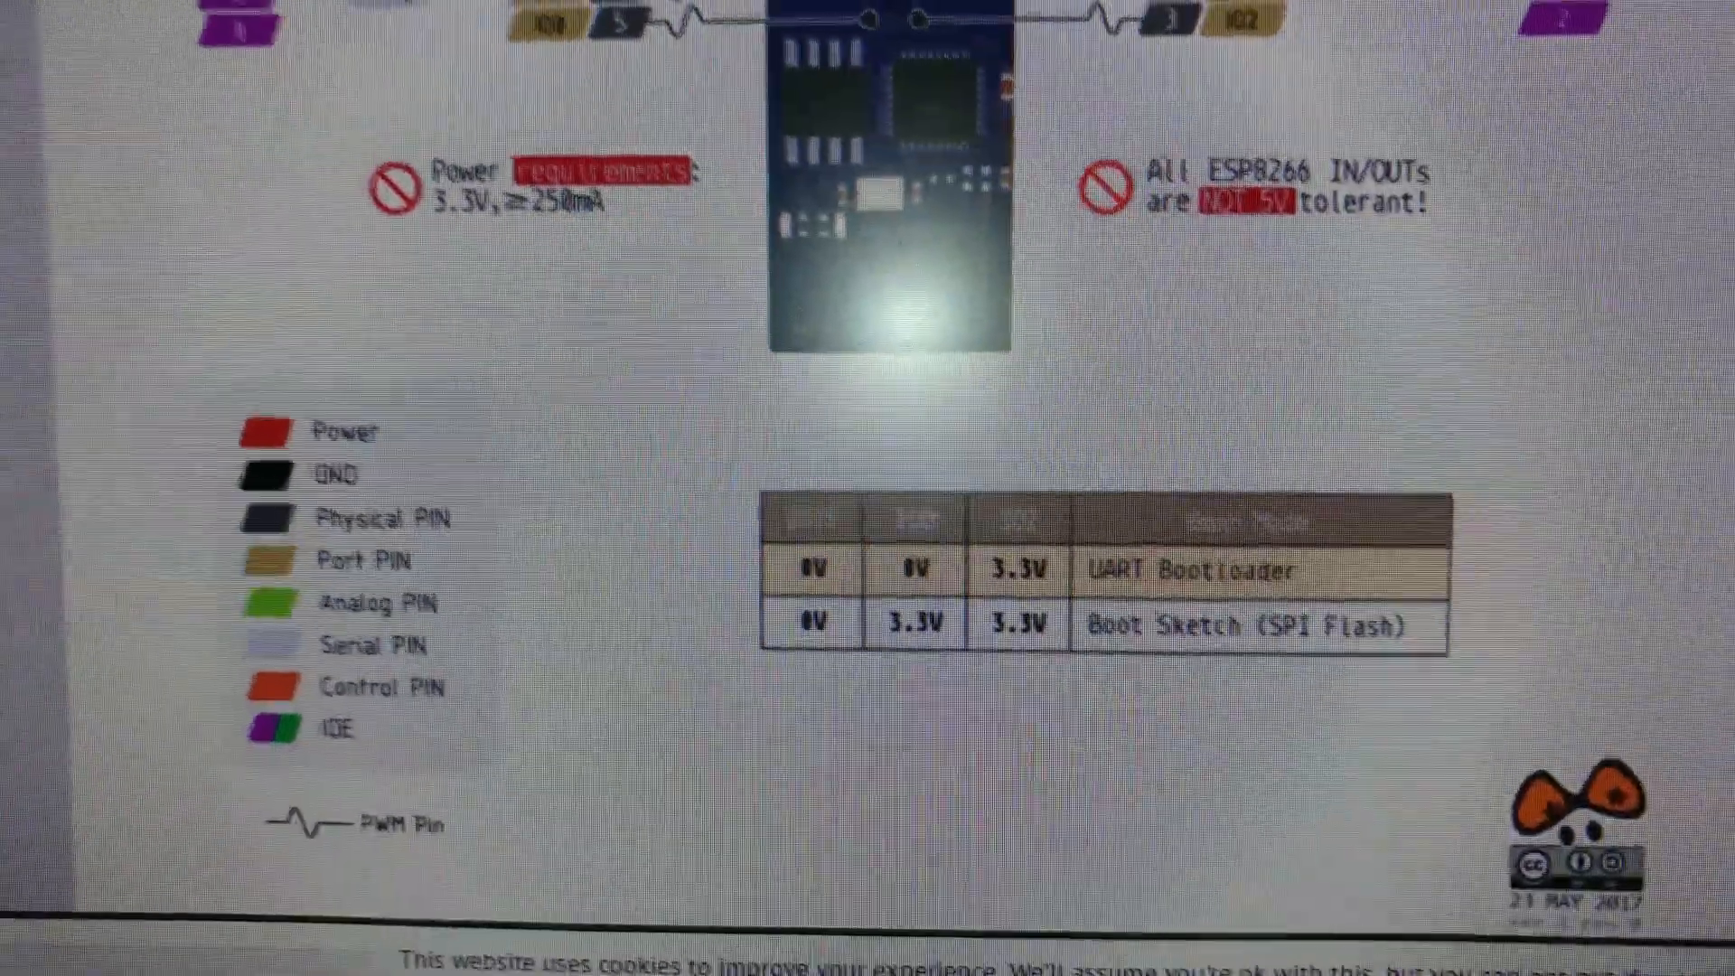
pyautogui.scroll(-3)
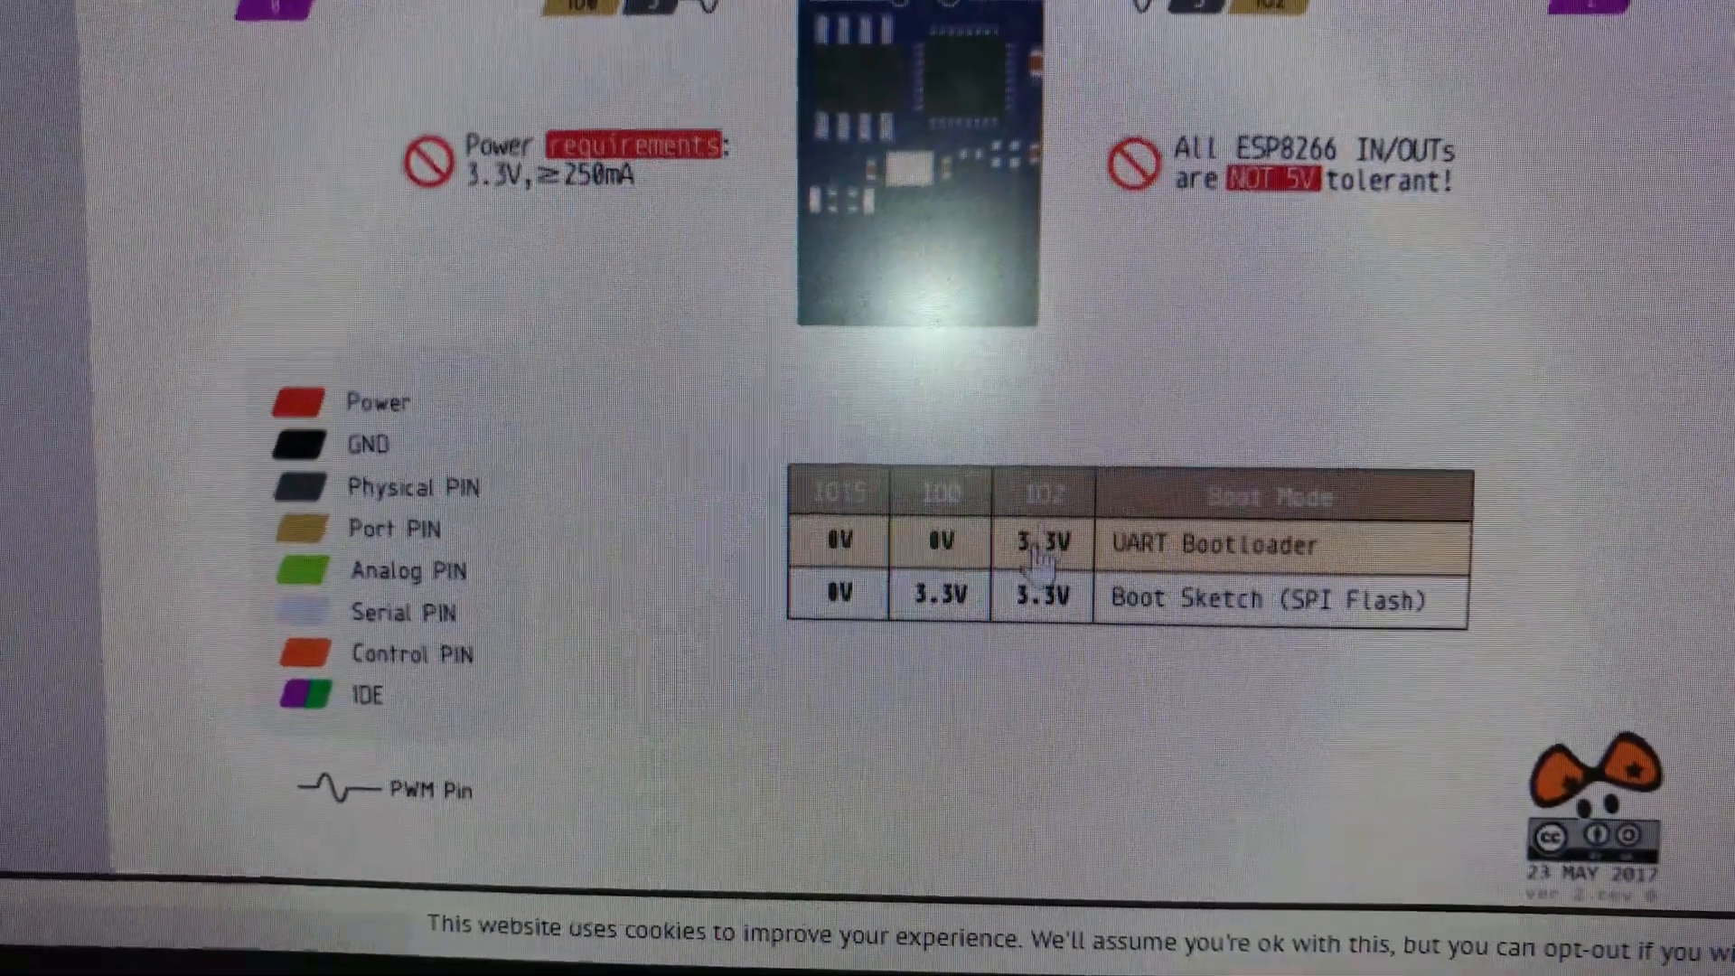